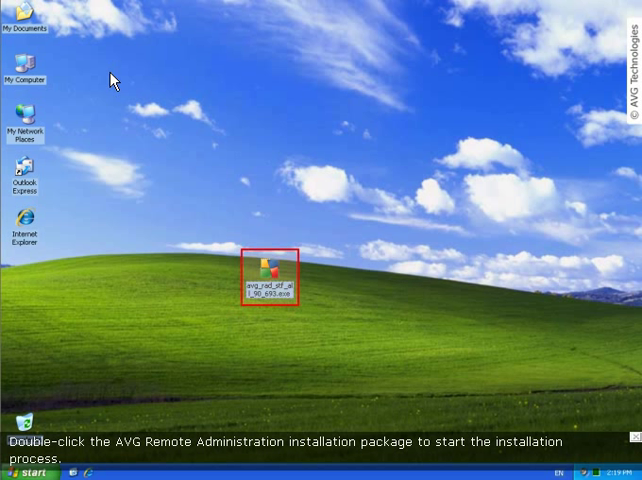
Launch the avg_radm installer from the desktop and wait for extraction.
double_click(270, 270)
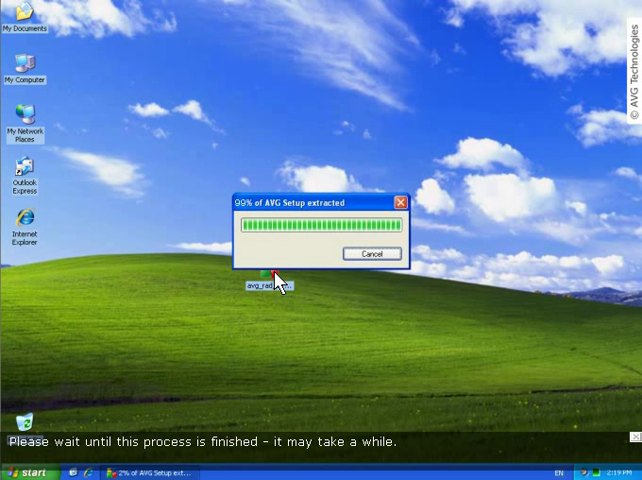
mouse_move(327, 308)
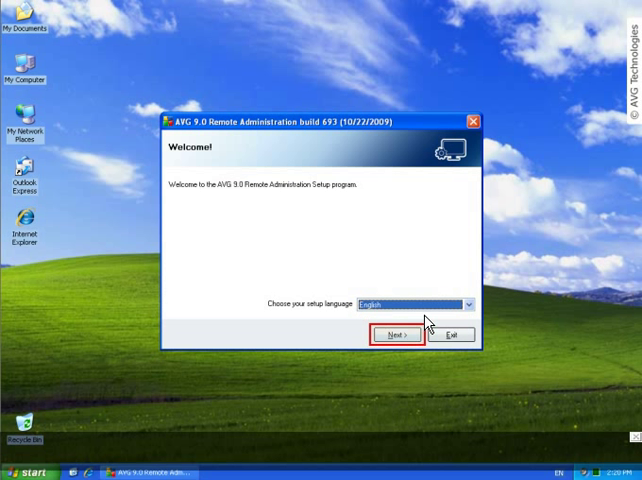
Continue in English, confirm reading the license agreement, and accept it.
click(397, 334)
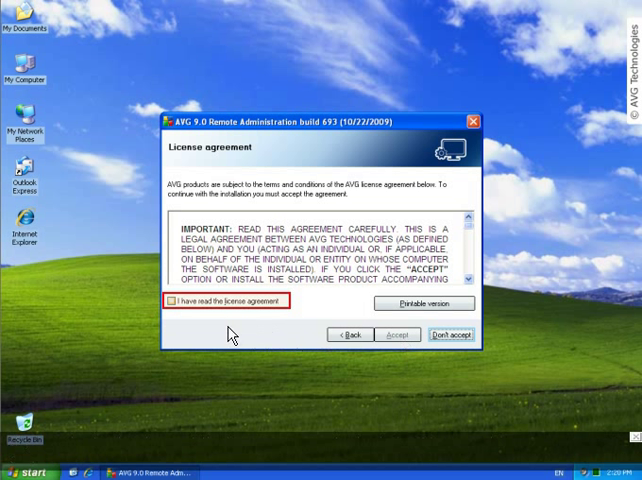
click(166, 302)
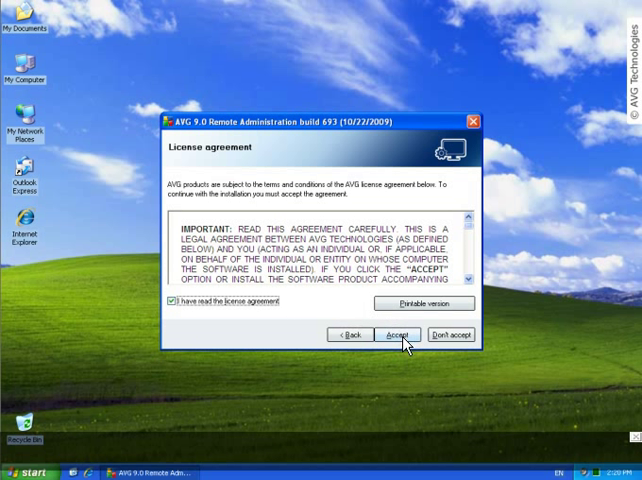
click(397, 334)
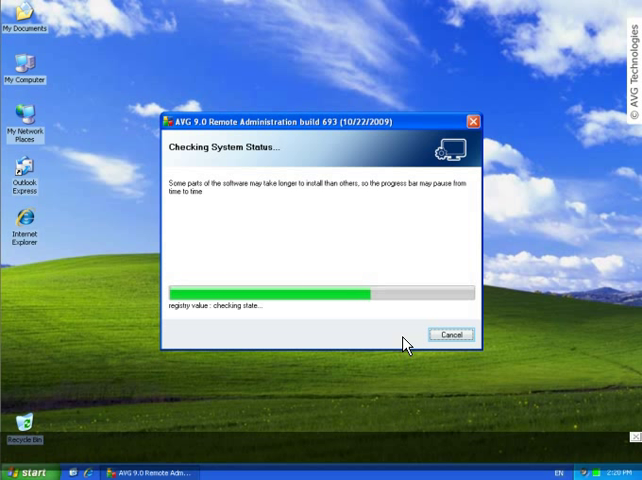
mouse_move(317, 343)
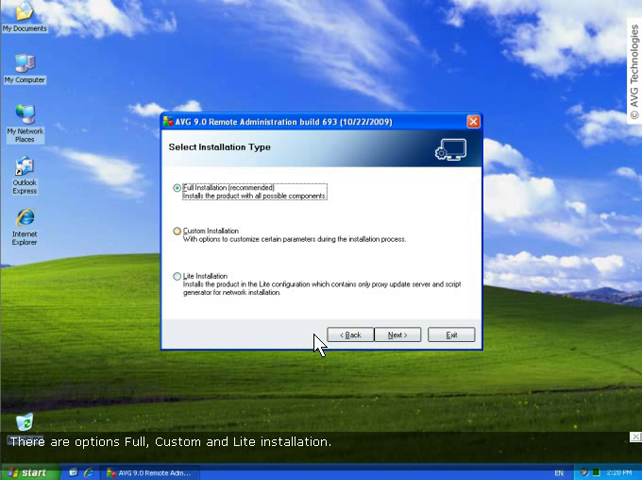
Select Full Installation (recommended) as the installation type, after viewing Custom Installation.
click(177, 238)
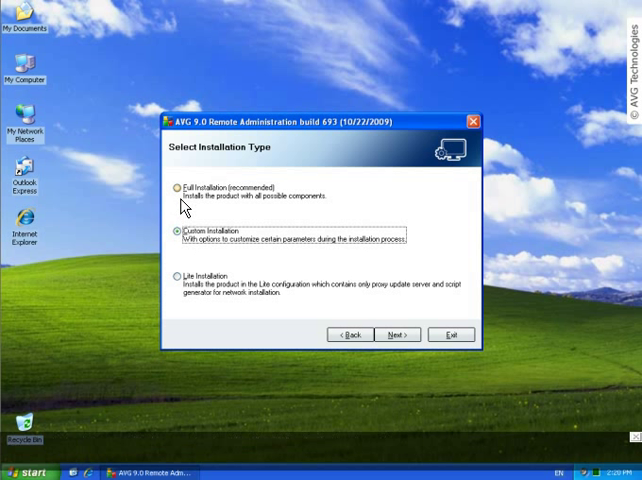
click(176, 188)
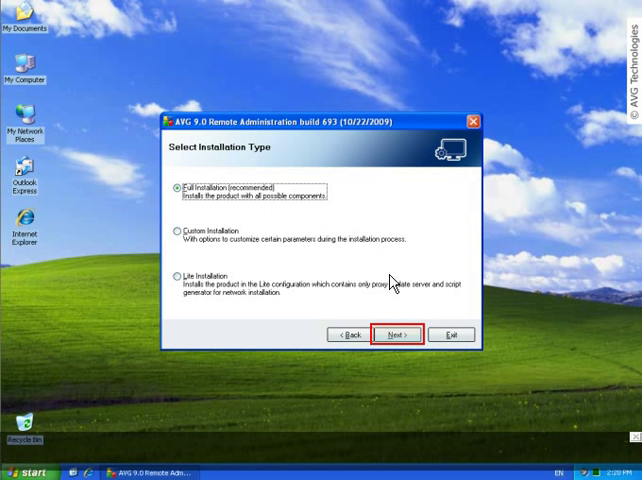
click(391, 334)
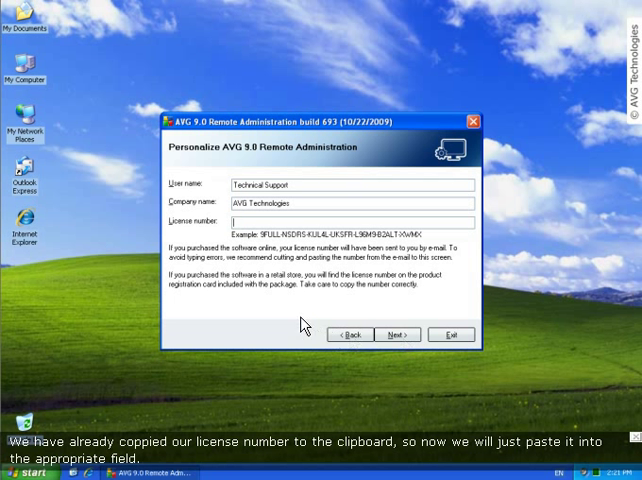
Paste the copied license number into the License number field and continue.
right_click(250, 222)
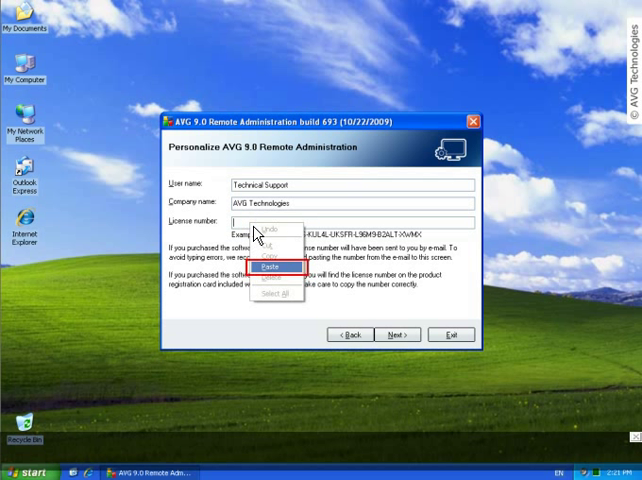
mouse_move(275, 280)
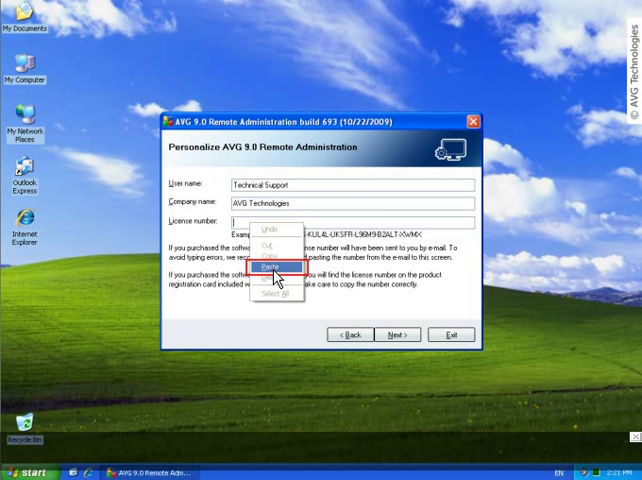
click(268, 266)
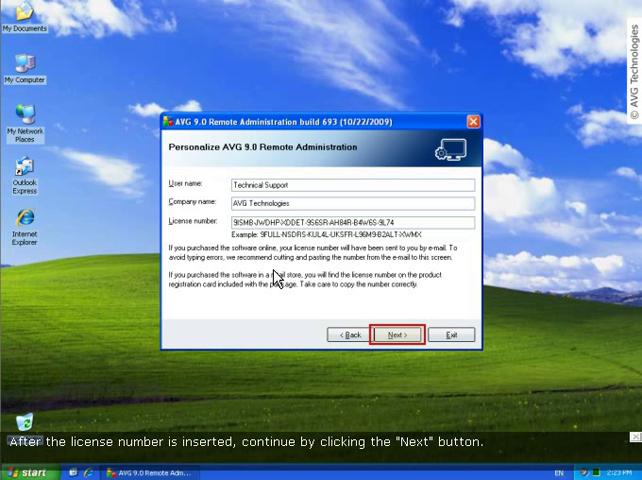
click(394, 333)
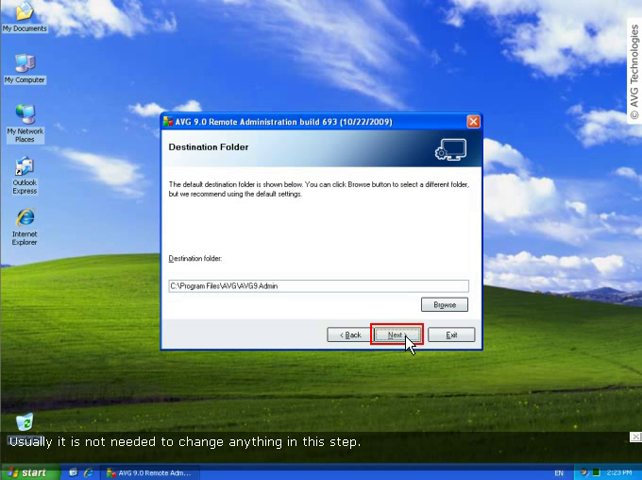
Install to C:\Program Files\AVG\AVG9 Admin, creating the folder, and confirm the summary.
click(390, 334)
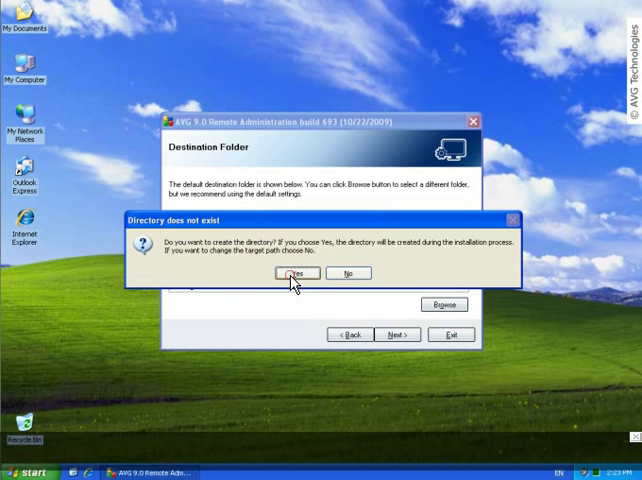
click(297, 273)
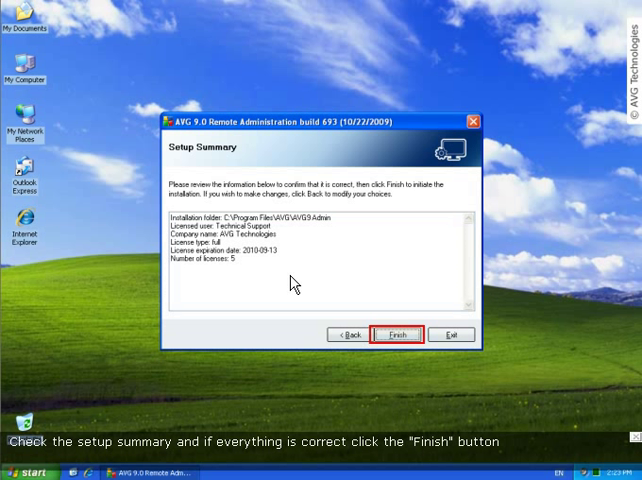
click(392, 335)
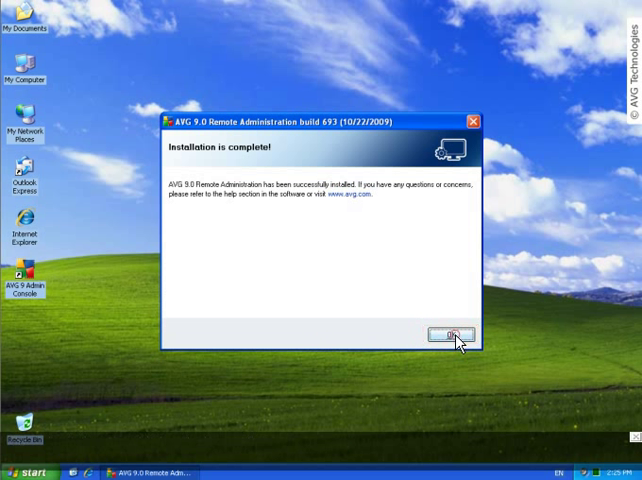
Dismiss the 'Installation is complete!' message to launch the Deployment Wizard.
click(451, 334)
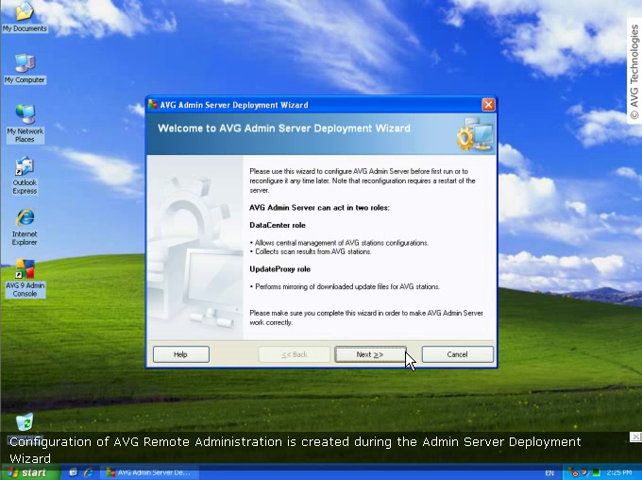
Keep both DataCenter and UpdateProxy roles enabled and choose Firebird as the database.
click(366, 354)
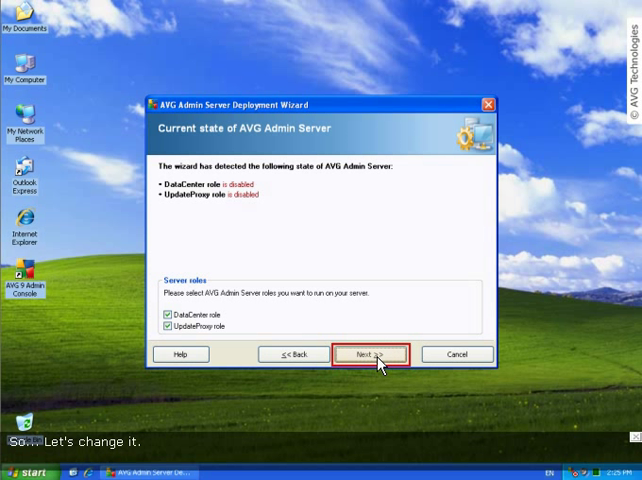
click(372, 354)
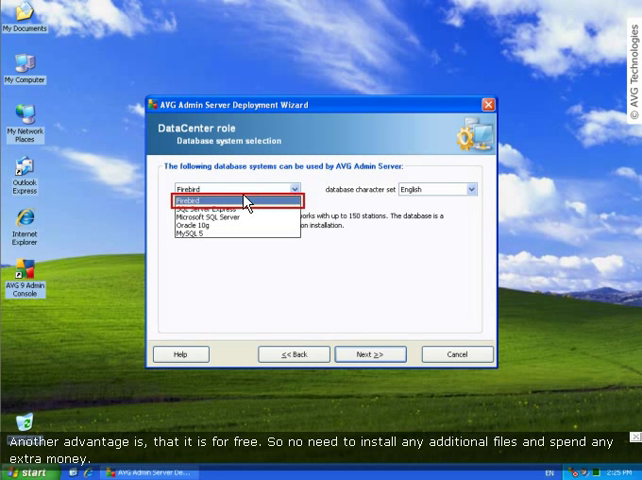
click(225, 200)
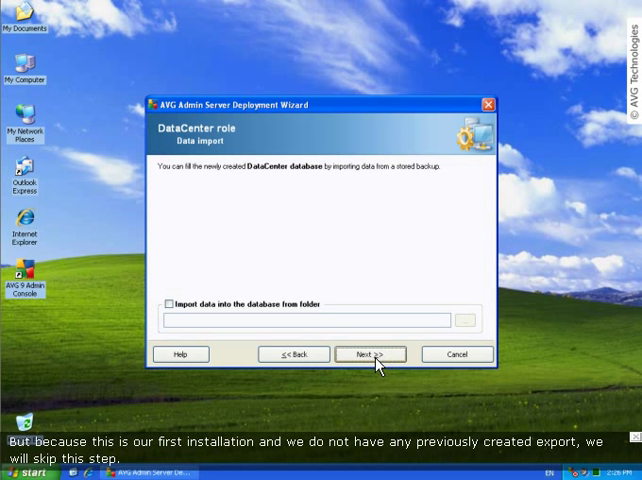
Skip data import and leave the server username and password empty.
click(369, 354)
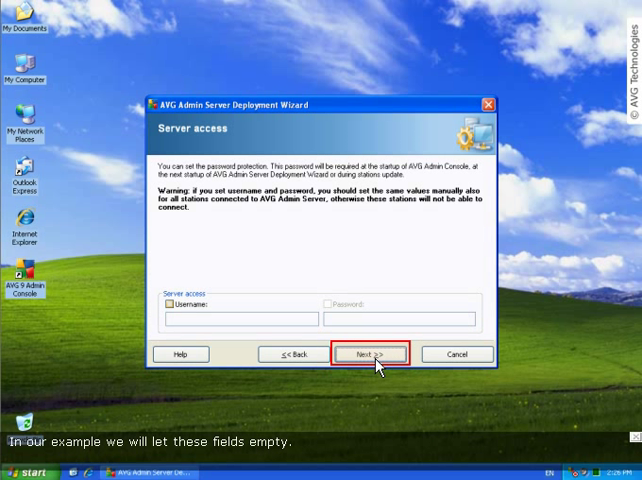
click(370, 354)
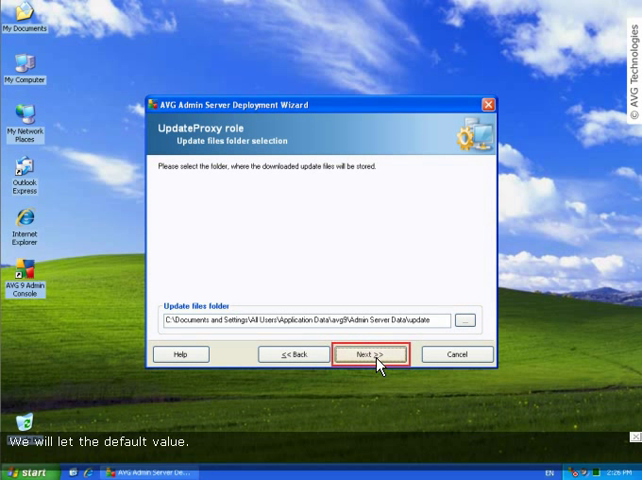
Accept the default update files folder, update servers list, and stations' update server settings.
click(373, 354)
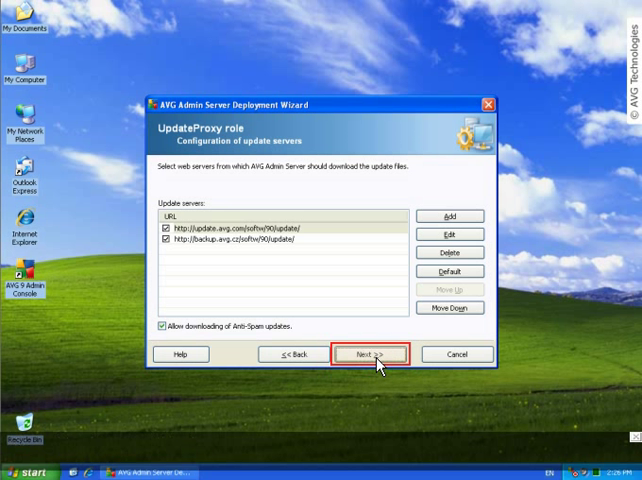
click(367, 354)
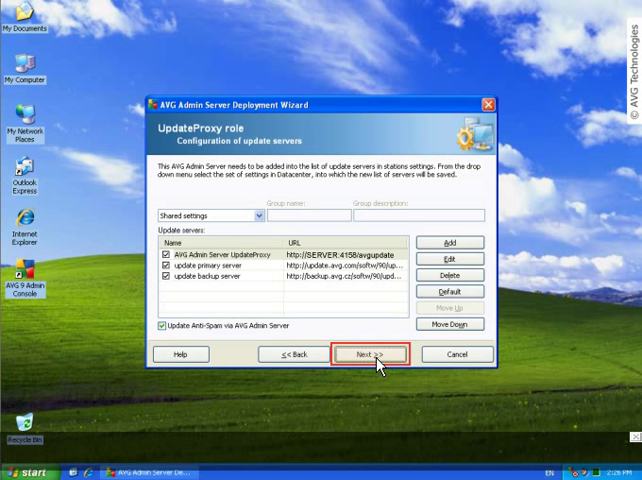
click(370, 354)
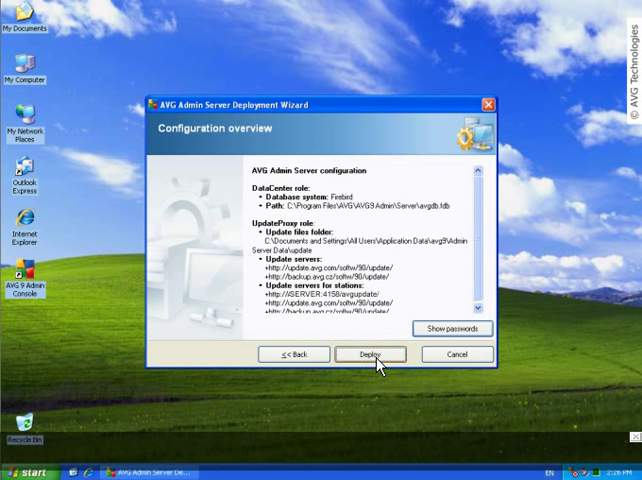
Deploy the configuration and finish the wizard once all actions show OK.
click(369, 354)
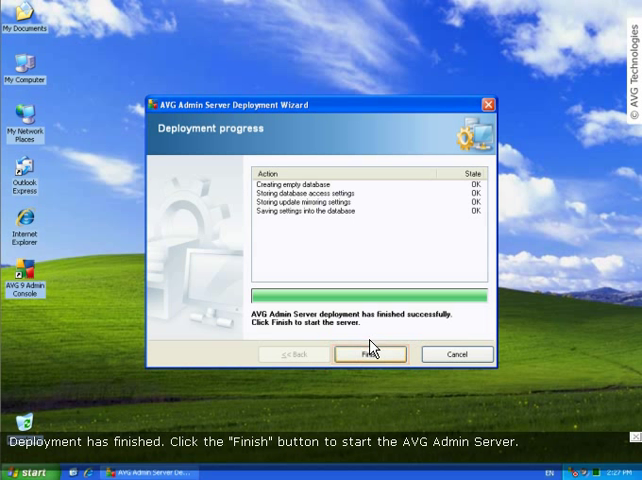
click(370, 353)
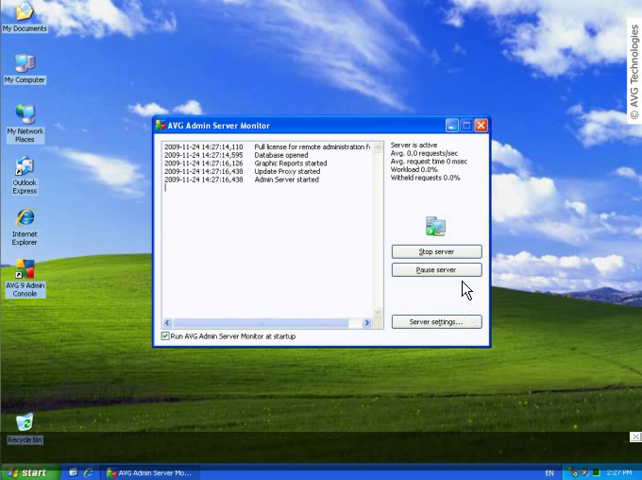
Close the AVG Admin Server Monitor after confirming 'Admin Server started' in its log.
click(480, 124)
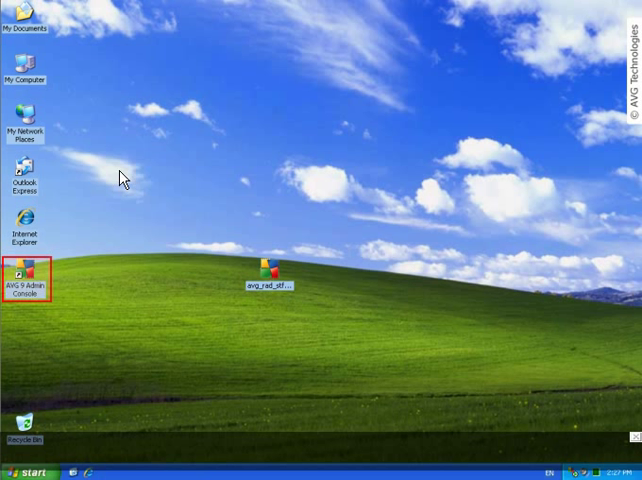
Launch AVG 9 Admin Console, connect to DataCenter SERVER:4158, and maximize the window.
double_click(25, 278)
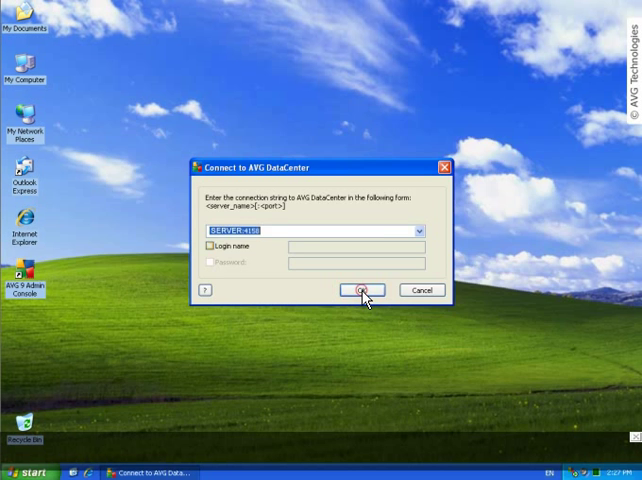
click(360, 290)
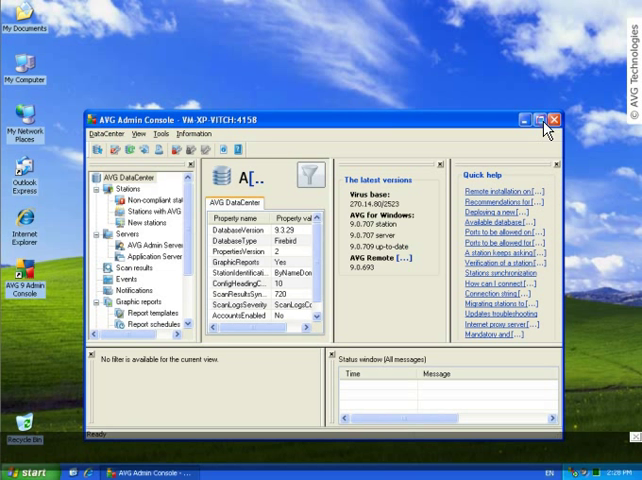
click(549, 117)
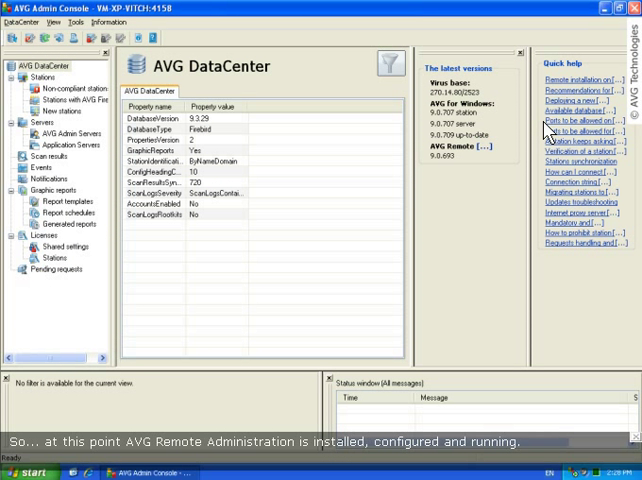